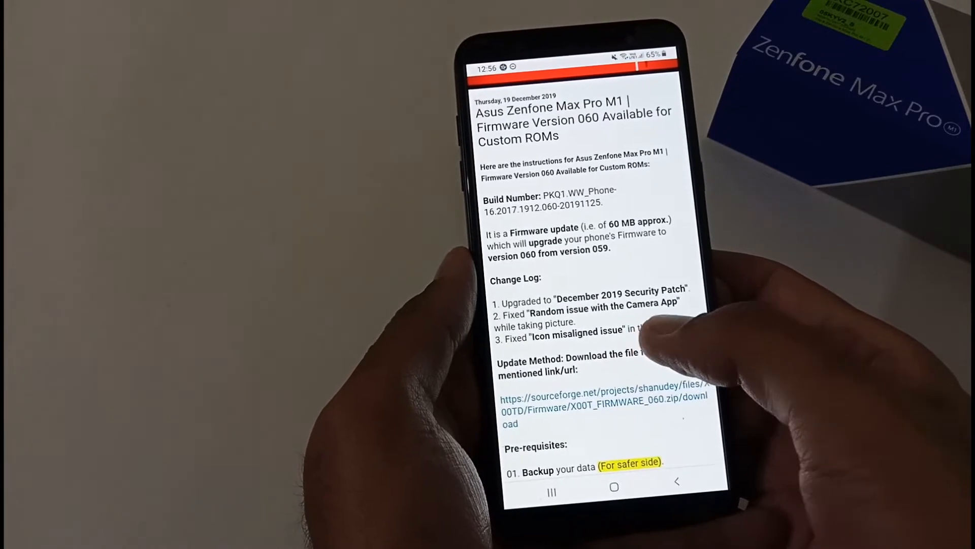
- Scroll the firmware 060 article down to its Pre-requisites section
scroll(up, 3)
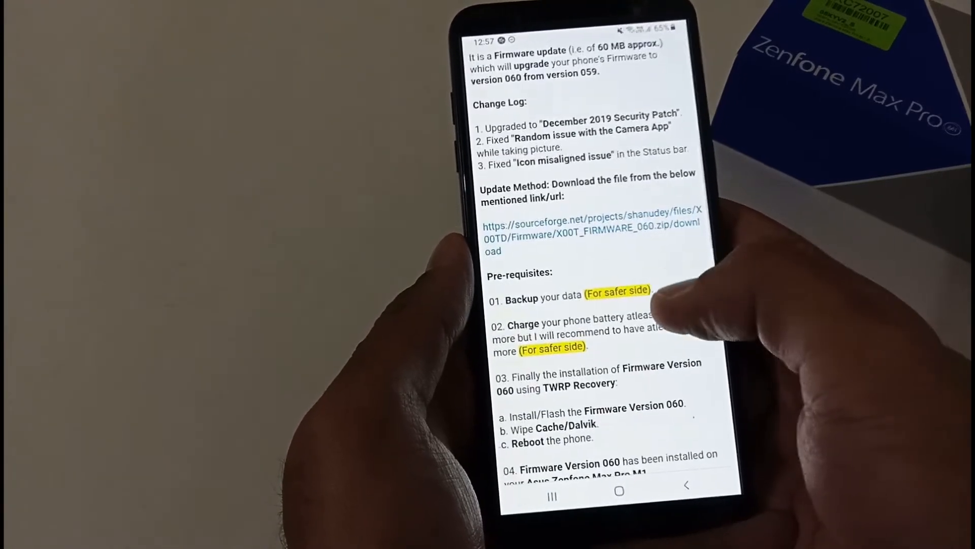
- Scroll the article to the TWRP install, wipe and reboot steps at its end
scroll(down, 3)
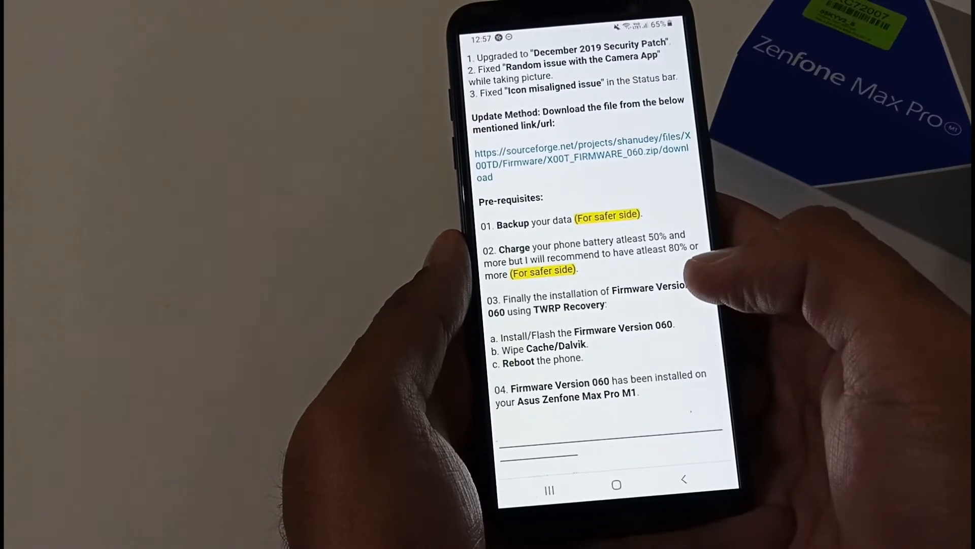
scroll(up, 3)
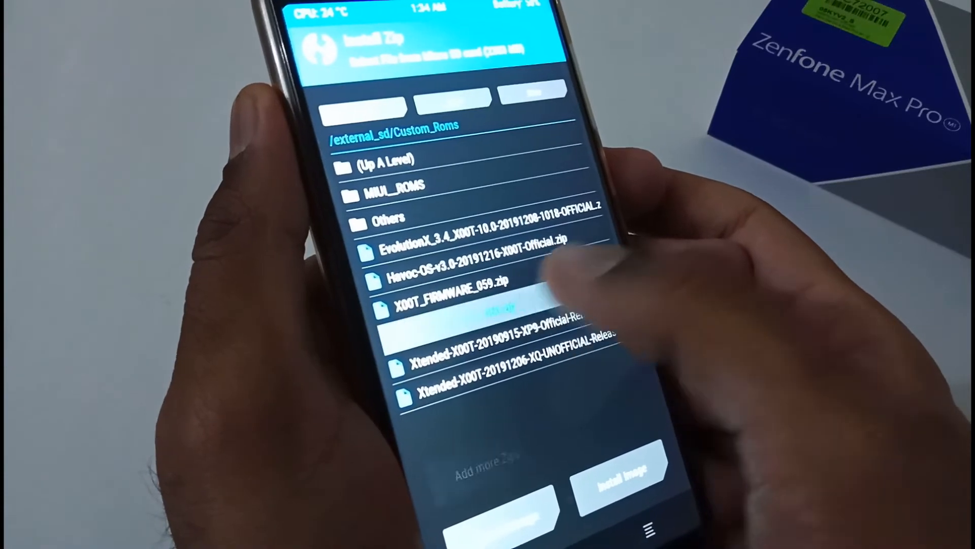
- Select X00T_FIRMWARE_060.zip in /external_sd/Custom_Roms to reach the Swipe to confirm Flash screen
click(448, 301)
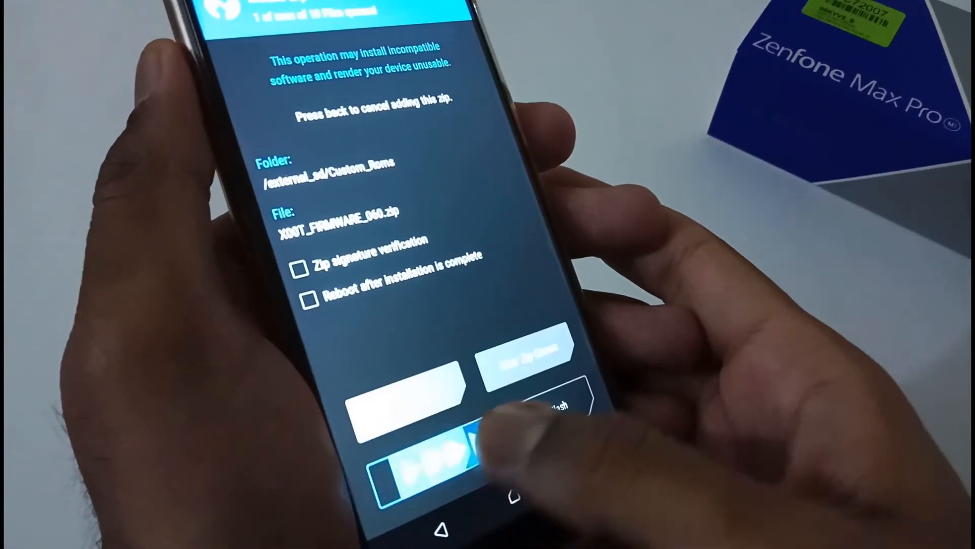